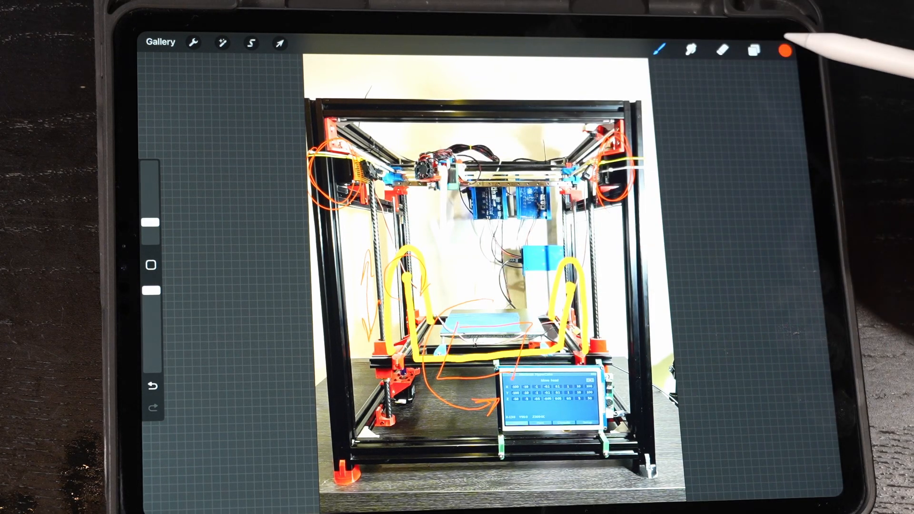
{"action": "mouse_move", "coordinate": [729, 134]}
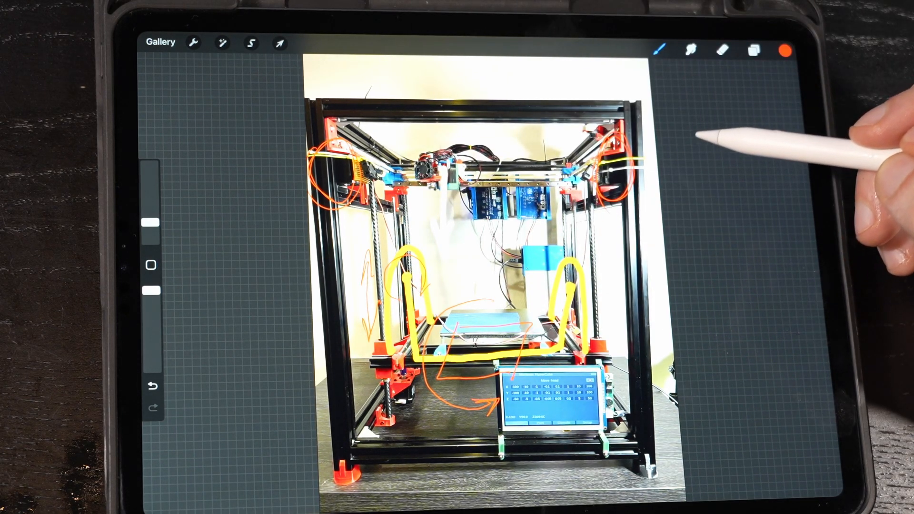